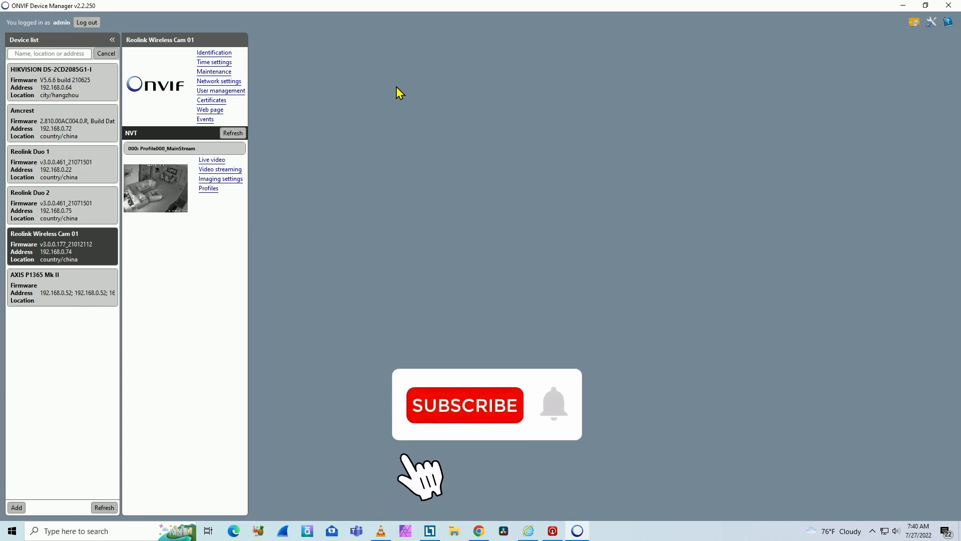
- Show the HIKVISION DS-2CD2085G1-I camera's details page from the Device list
left_click(463, 405)
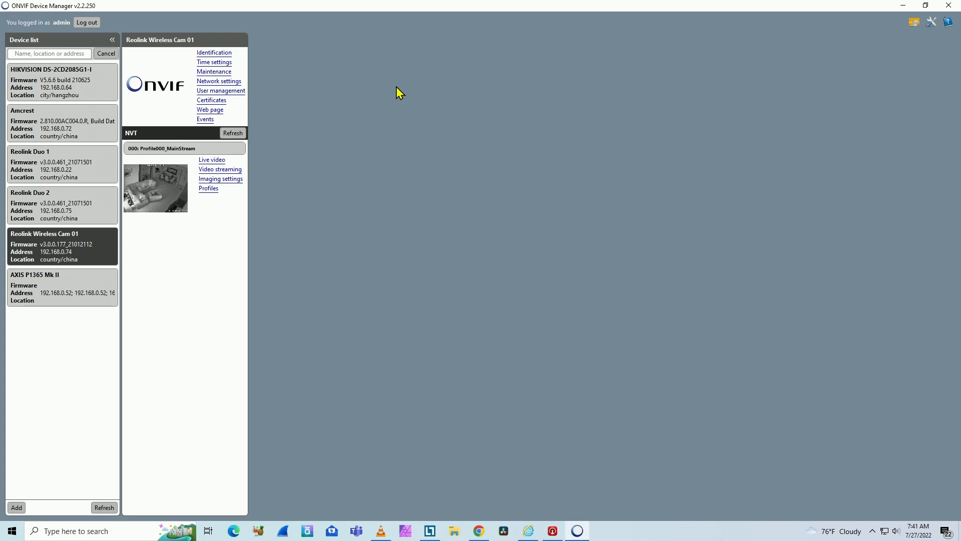
left_click(61, 81)
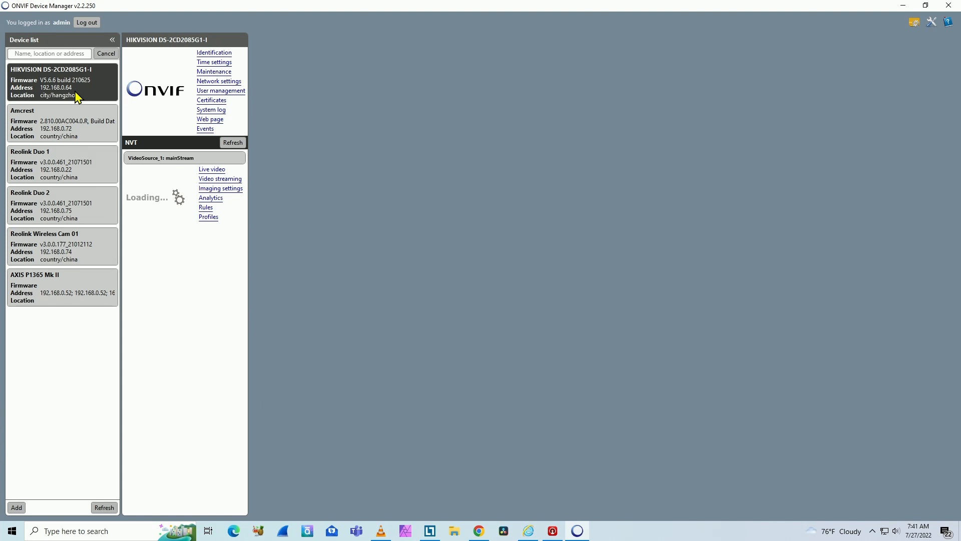
- Play the Hikvision camera's live video and copy its RTSP stream address
left_click(211, 169)
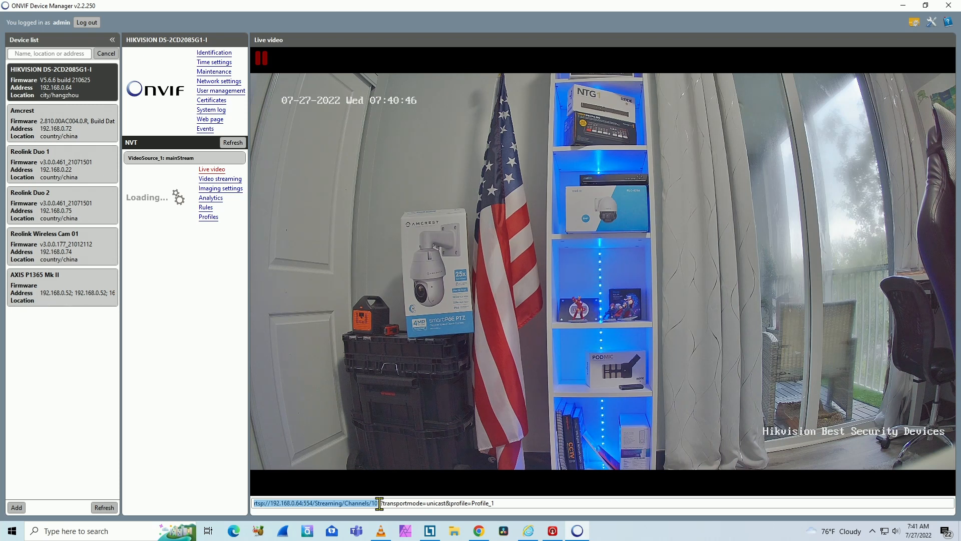
right_click(373, 503)
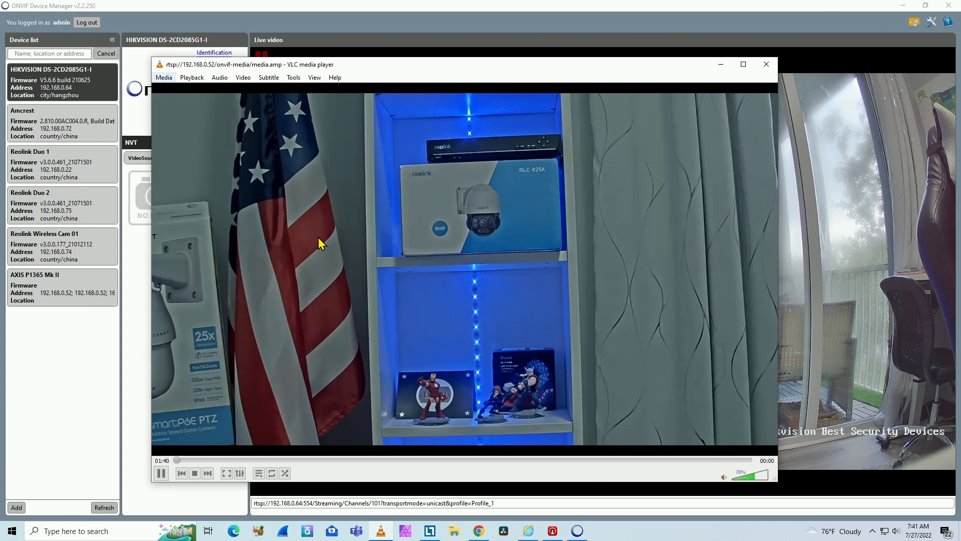
- Play rtsp://192.168.0.64:554/Streaming/Channels/101 as a network stream in VLC
left_click(163, 77)
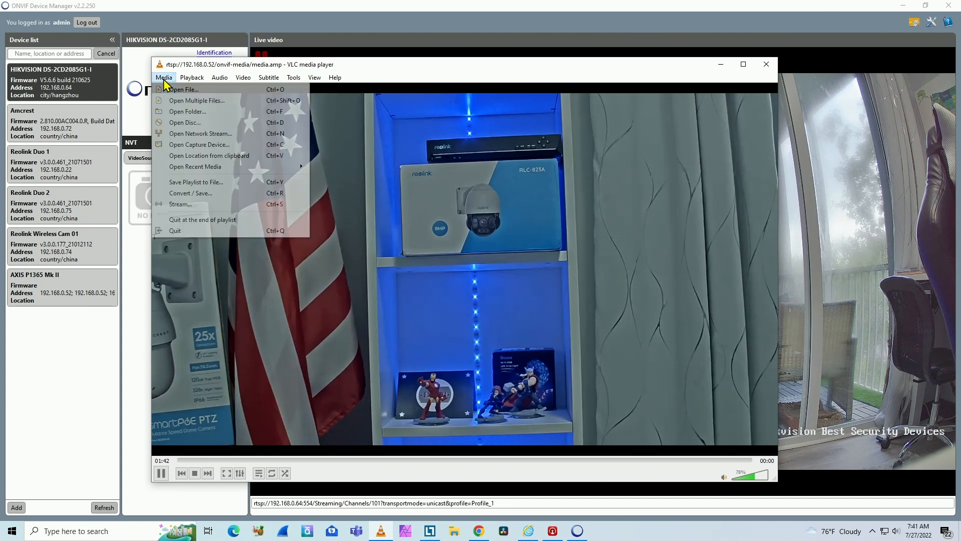
left_click(200, 133)
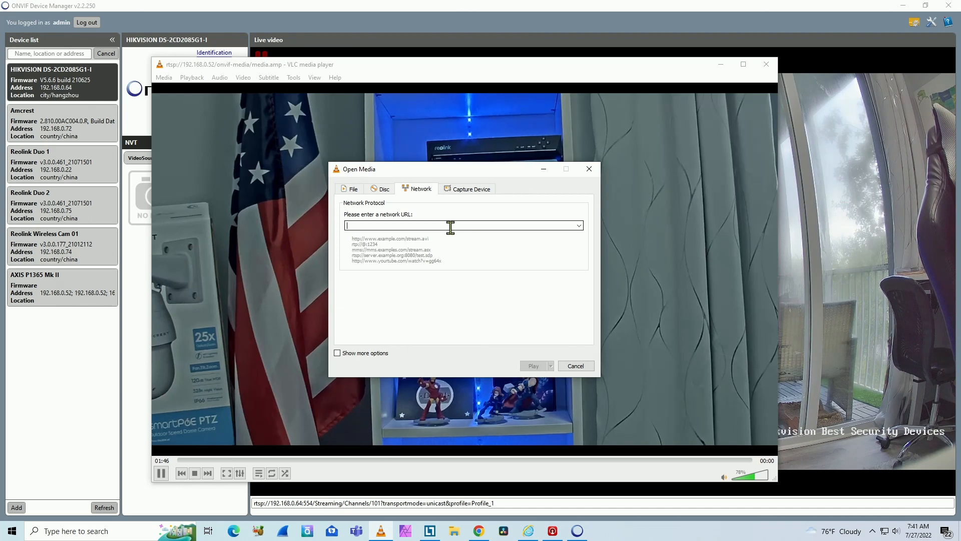
type("rtsp://192.168.0.64:554/Streaming/Channels/101")
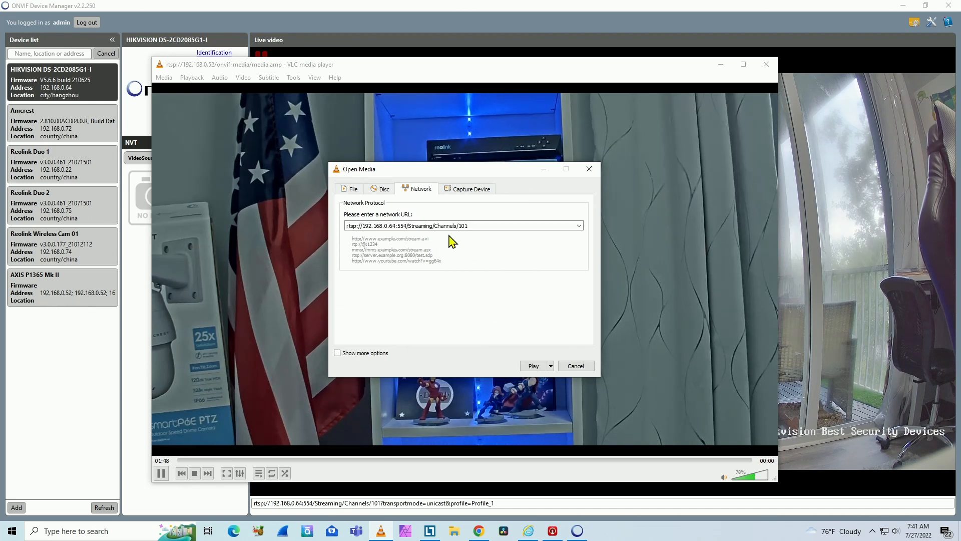
left_click(531, 365)
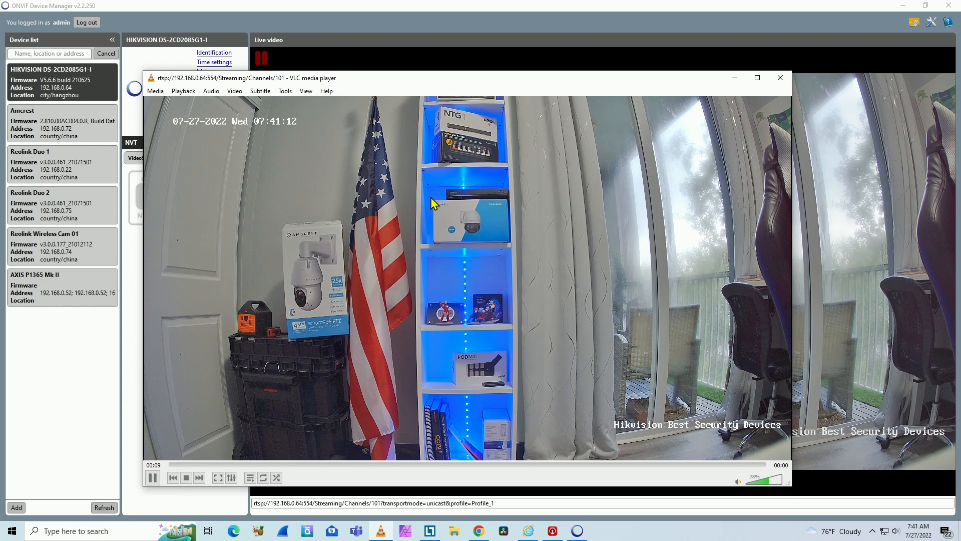
mouse_move(304, 160)
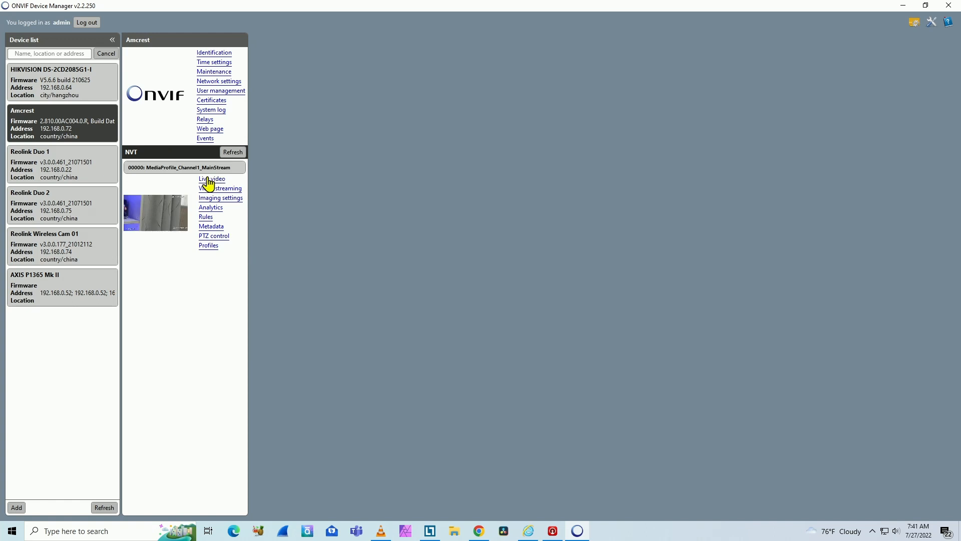
- Play the Amcrest camera's live video, copy its RTSP address and return to VLC
left_click(211, 179)
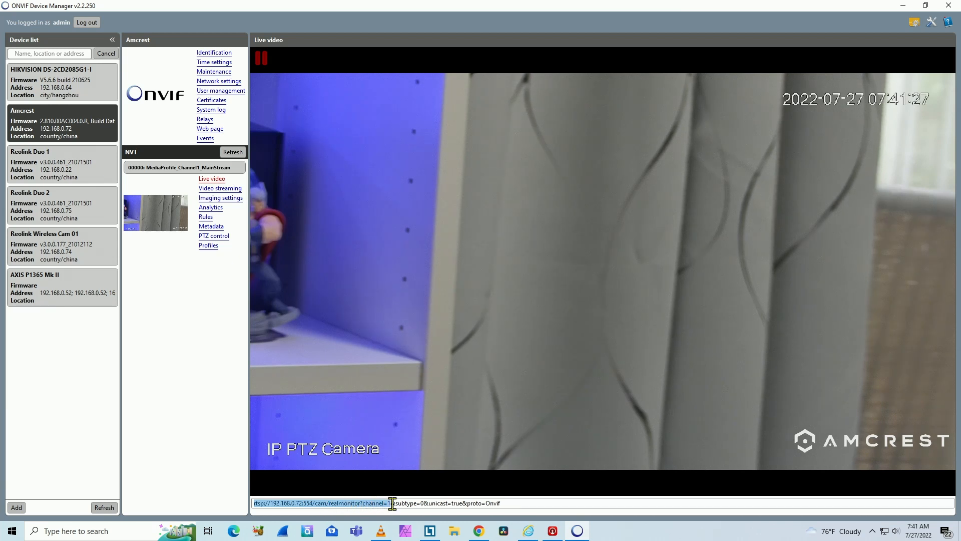
right_click(389, 504)
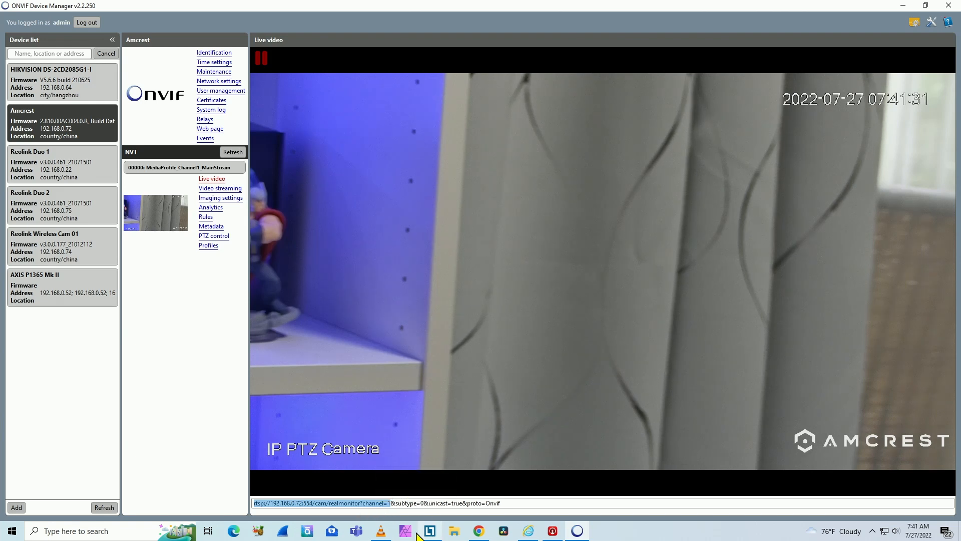
left_click(155, 91)
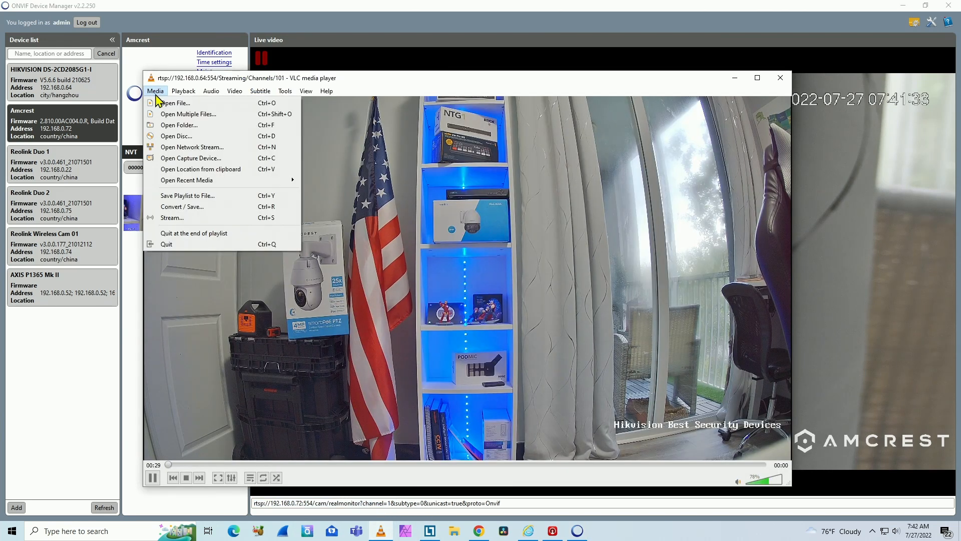
mouse_move(211, 149)
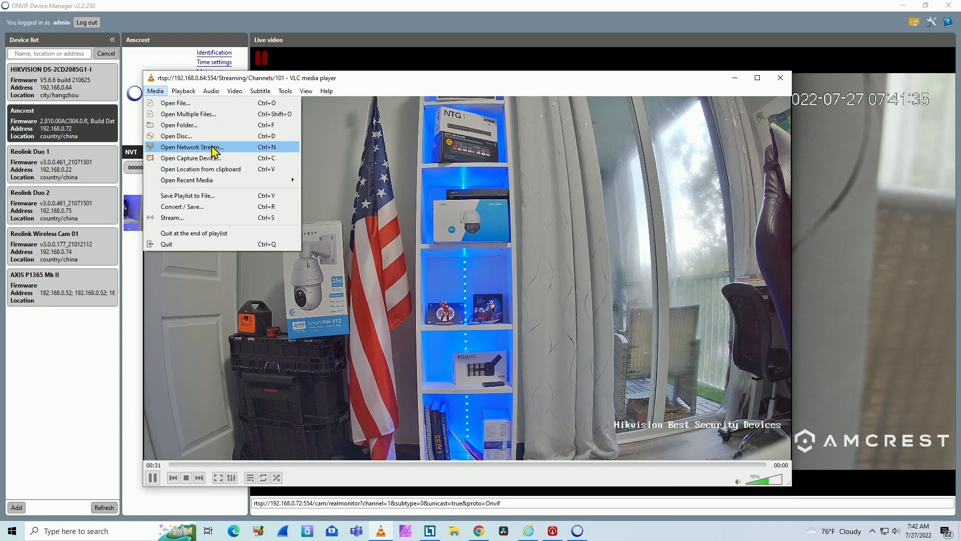
- Try rtsp://192.168.0.72:554/cam/realmonitor?channel=1 in VLC, dismiss the error and return to the Amcrest live view
left_click(192, 146)
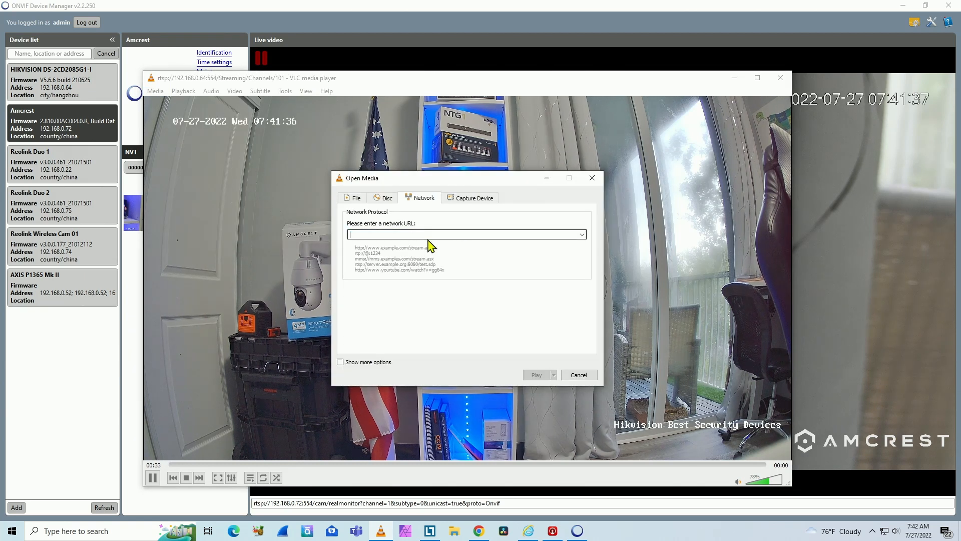
type("rtsp://192.168.0.72:554/cam/realmonitor?channel=1")
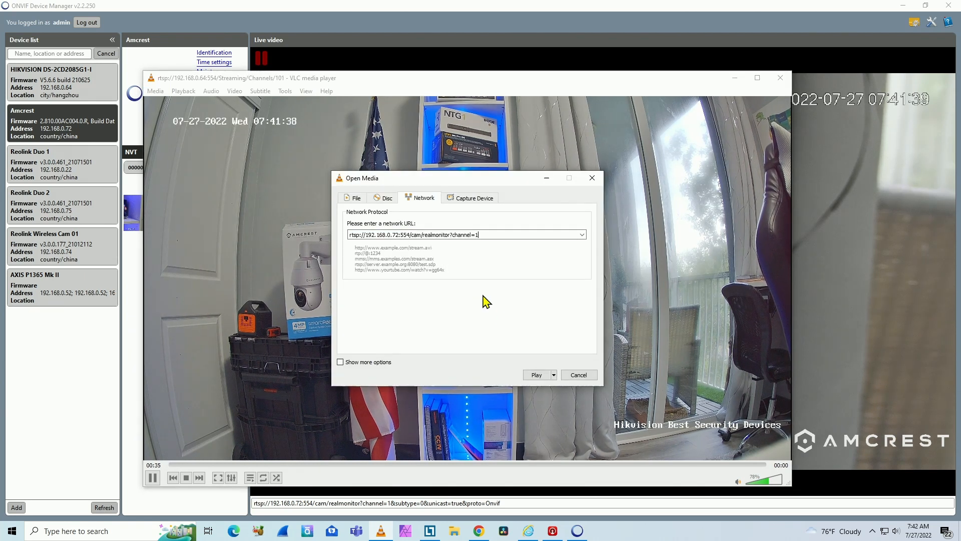
left_click(536, 374)
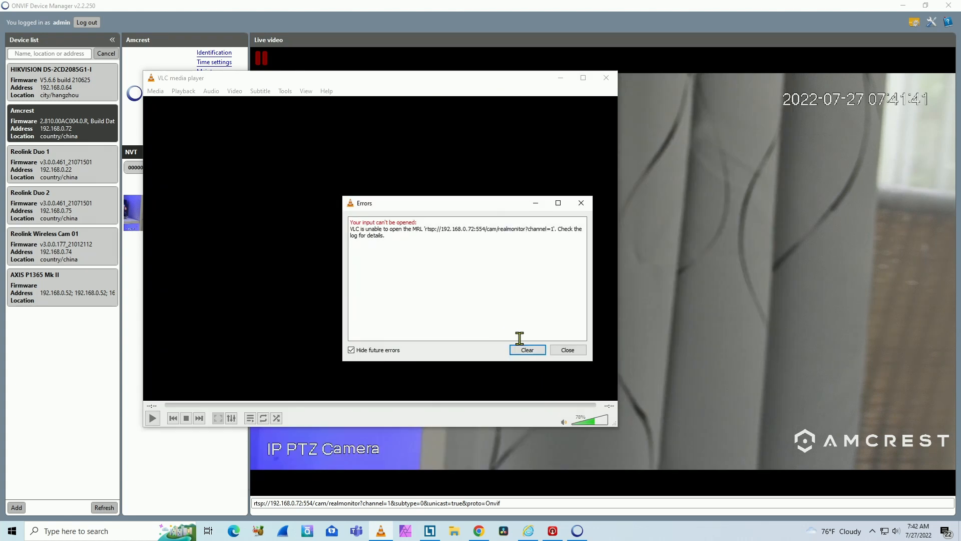
left_click(566, 349)
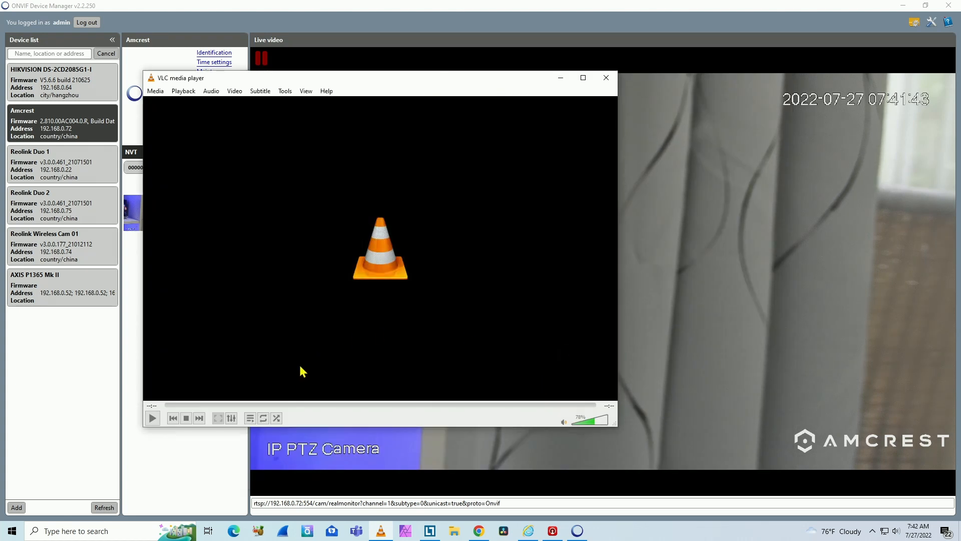
left_click(605, 78)
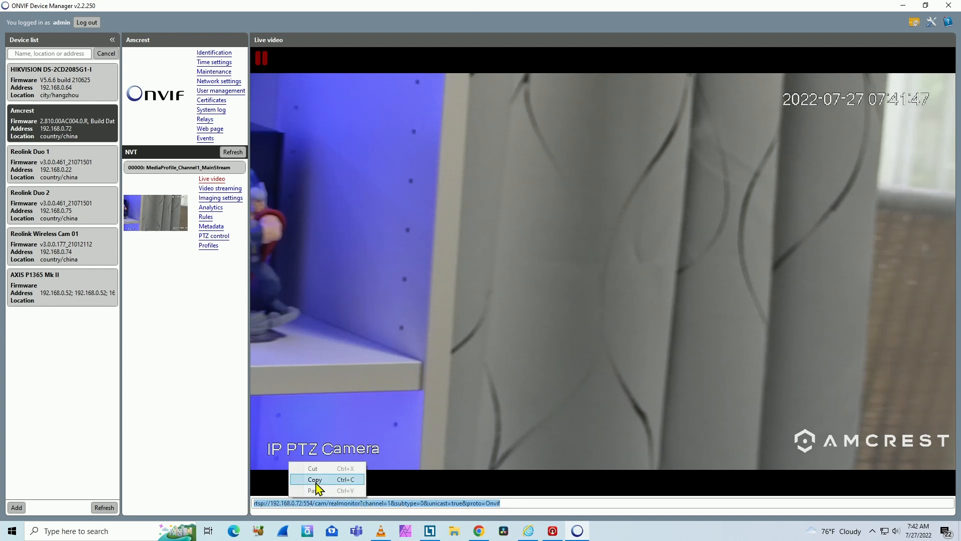
- Copy the full Amcrest address and play rtsp://192.168.0.72:554/cam/realmonitor as a network stream in VLC
left_click(314, 478)
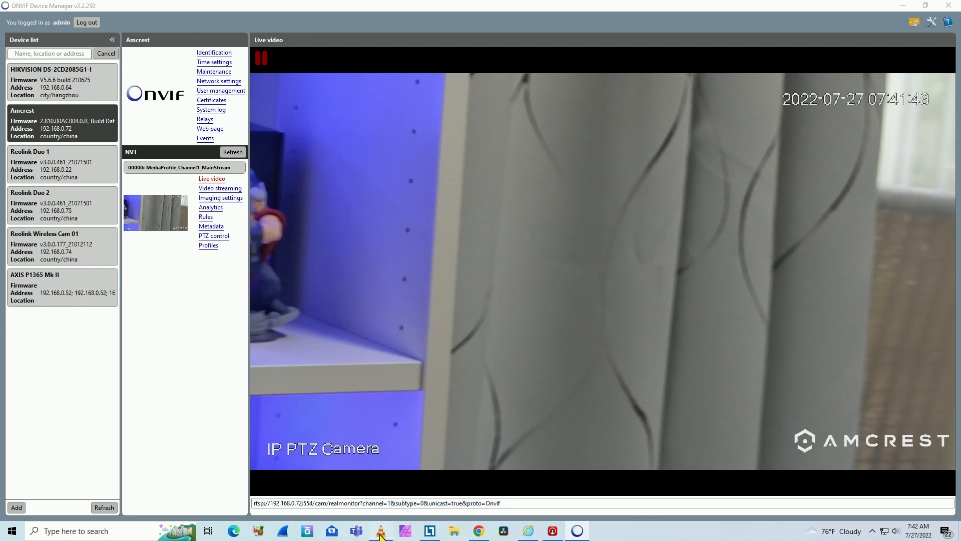
left_click(381, 530)
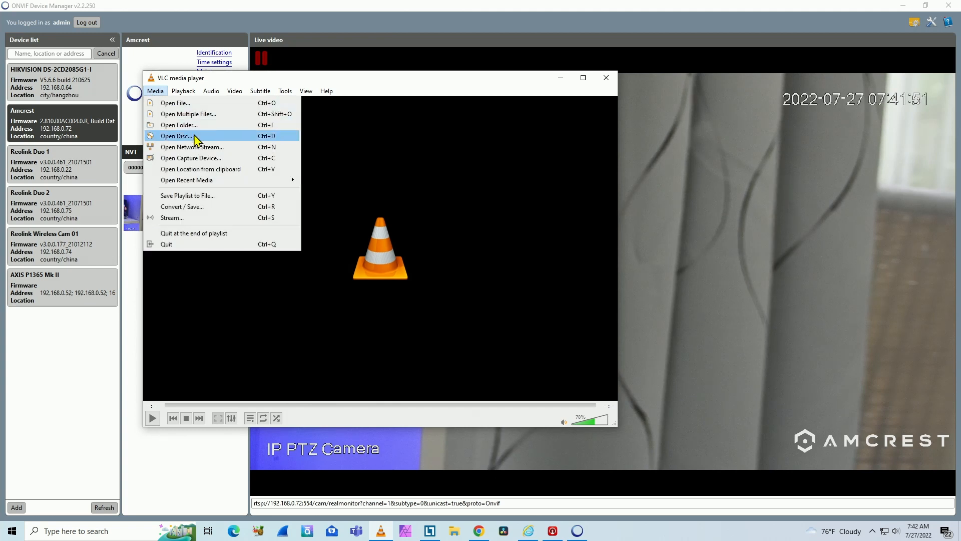
left_click(192, 146)
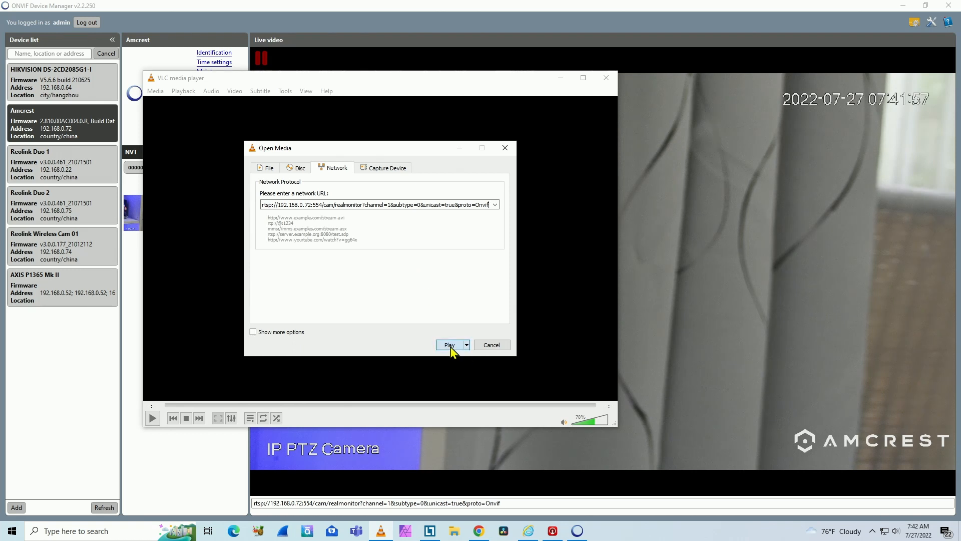
left_click(450, 344)
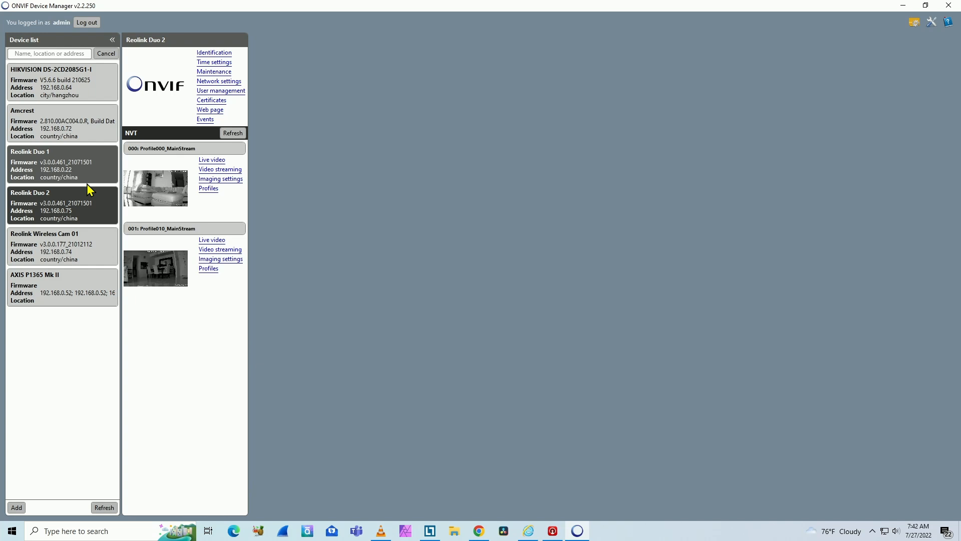
- Show Reolink Wireless Cam 01's live video with its stream address rtsp://192.168.0.74:554/
left_click(61, 245)
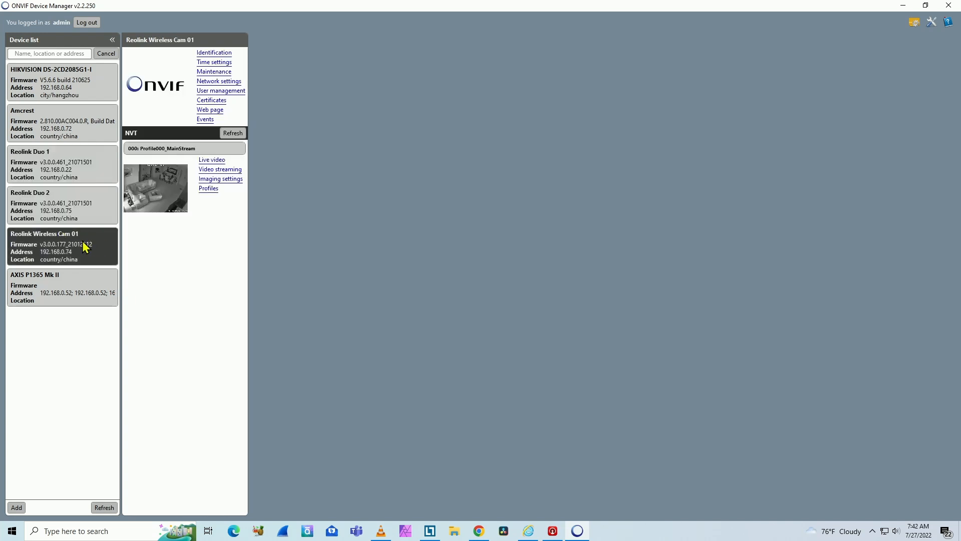
left_click(212, 159)
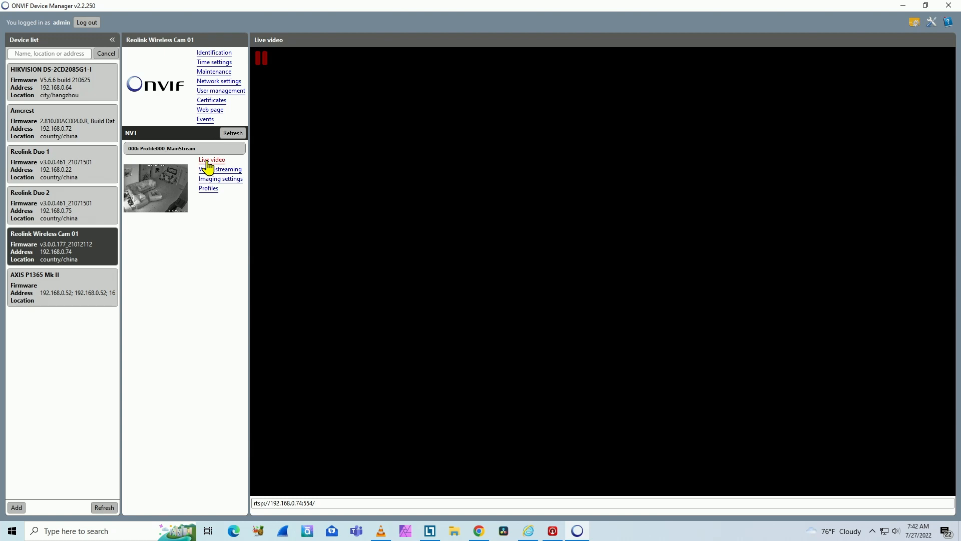
left_click(211, 160)
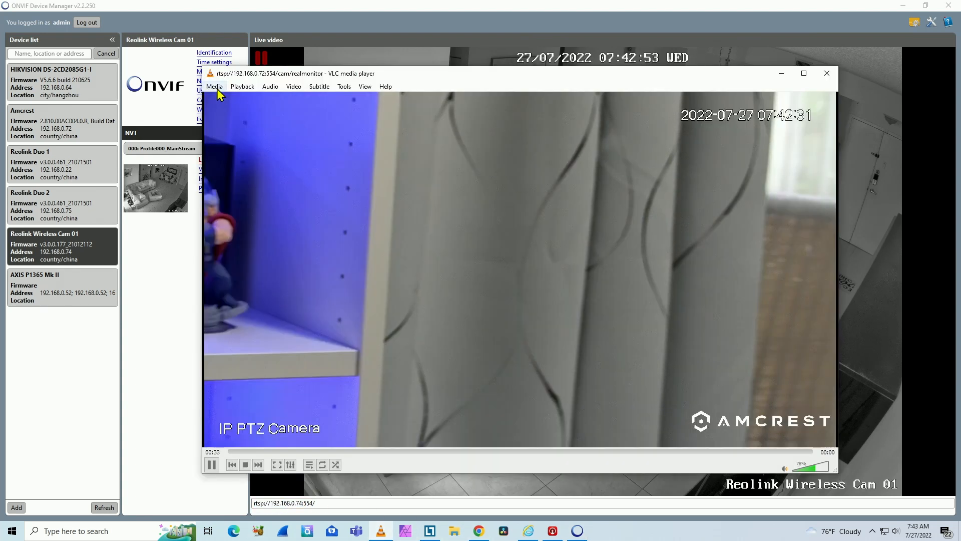
- Play rtsp://192.168.0.74:554/ in VLC, logging in as admin, then select the AXIS P1365 Mk II camera
left_click(214, 86)
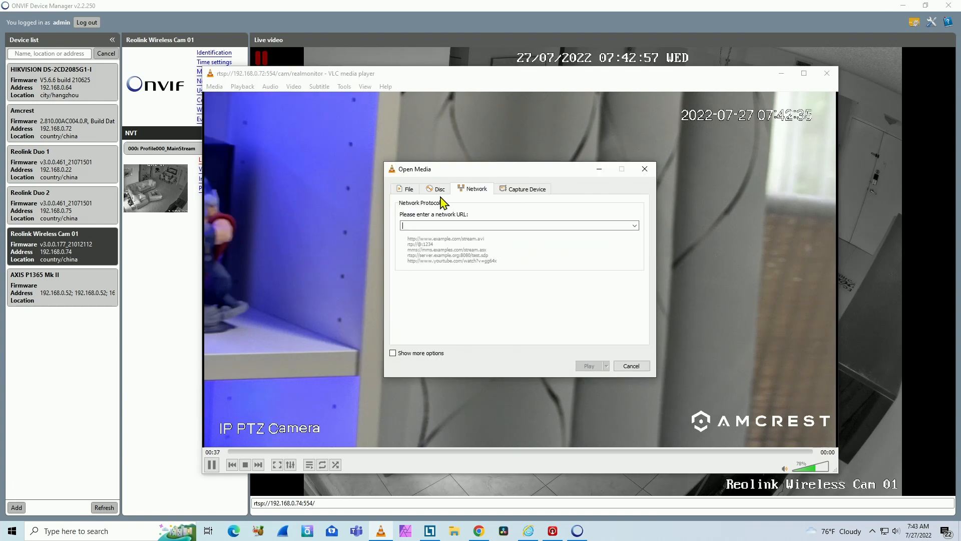
type("rtsp://192.168.0.74:554/")
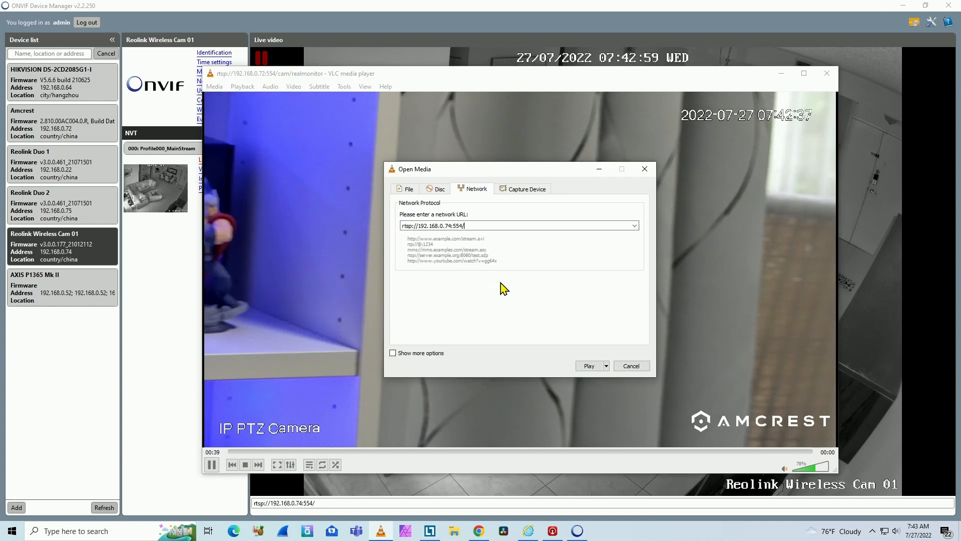
left_click(587, 365)
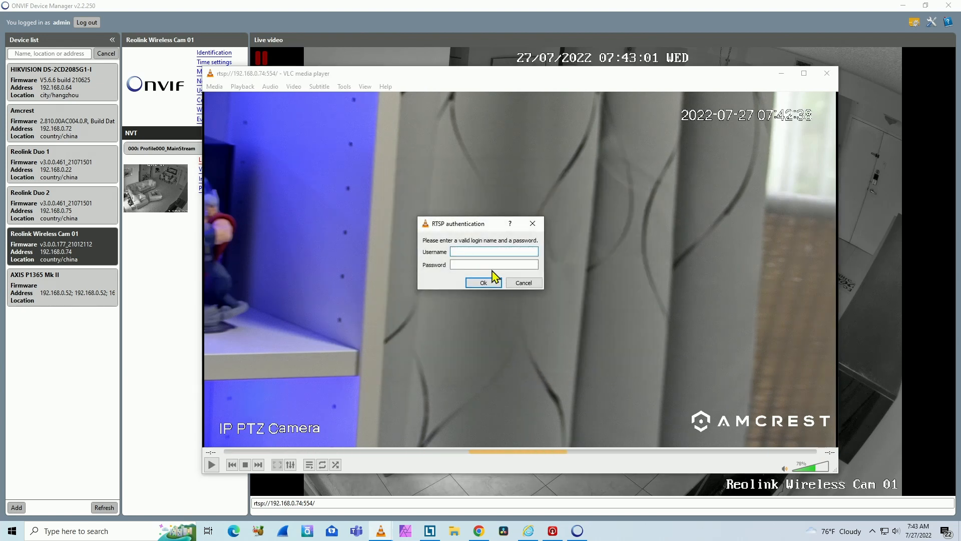
type("admin")
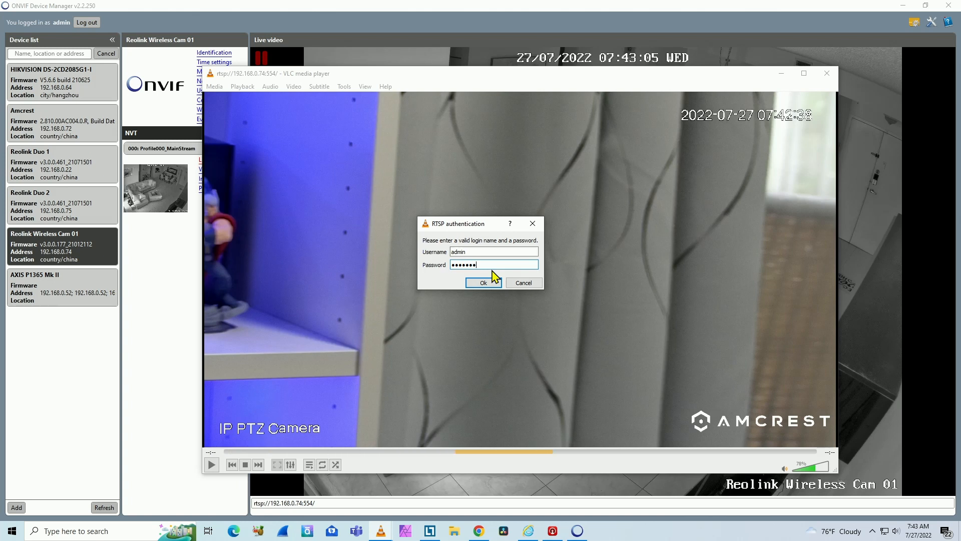
left_click(483, 282)
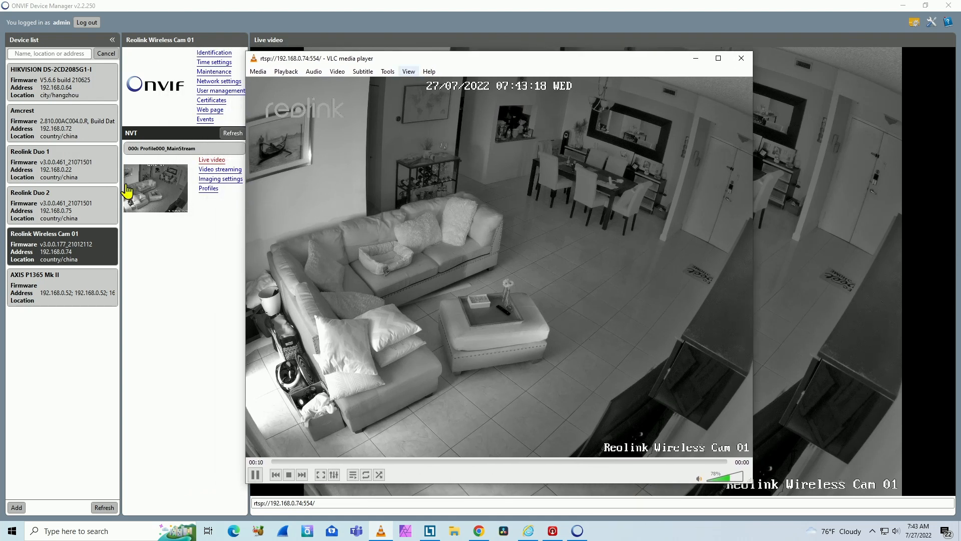
left_click(61, 288)
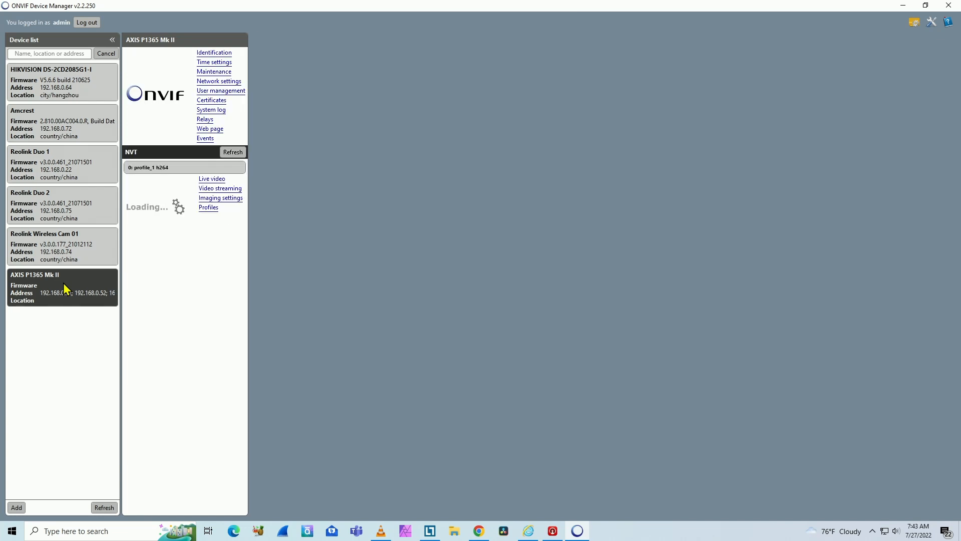
- Show the AXIS P1365 Mk II live video with its onvif-media RTSP address
left_click(211, 179)
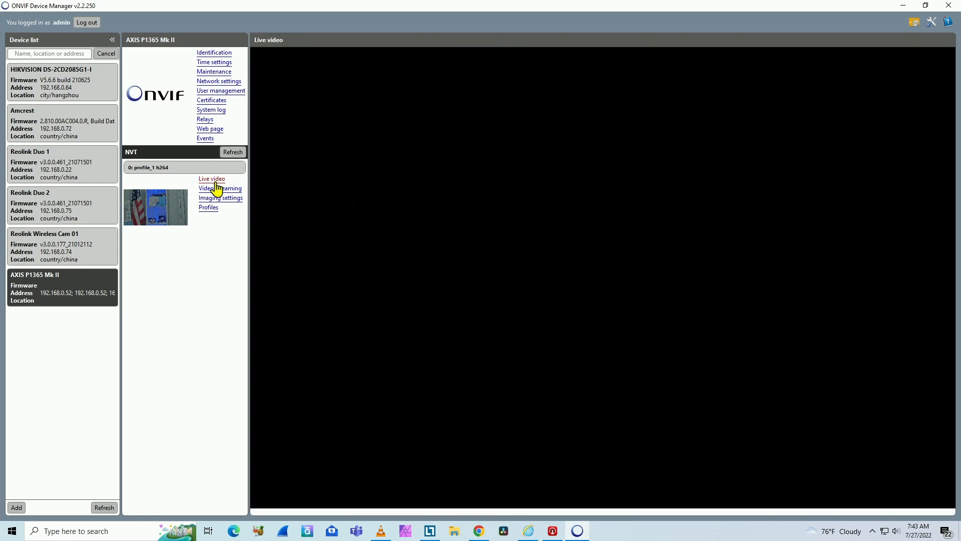
left_click(211, 178)
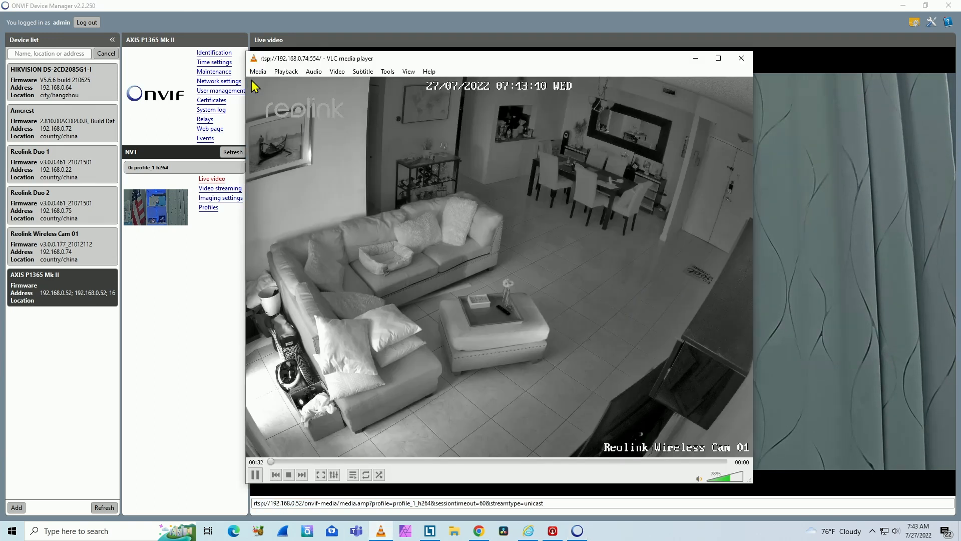
- Play rtsp://192.168.0.52/onvif-media/media.amp in VLC, trimming the pasted URL to end at media.amp
left_click(257, 71)
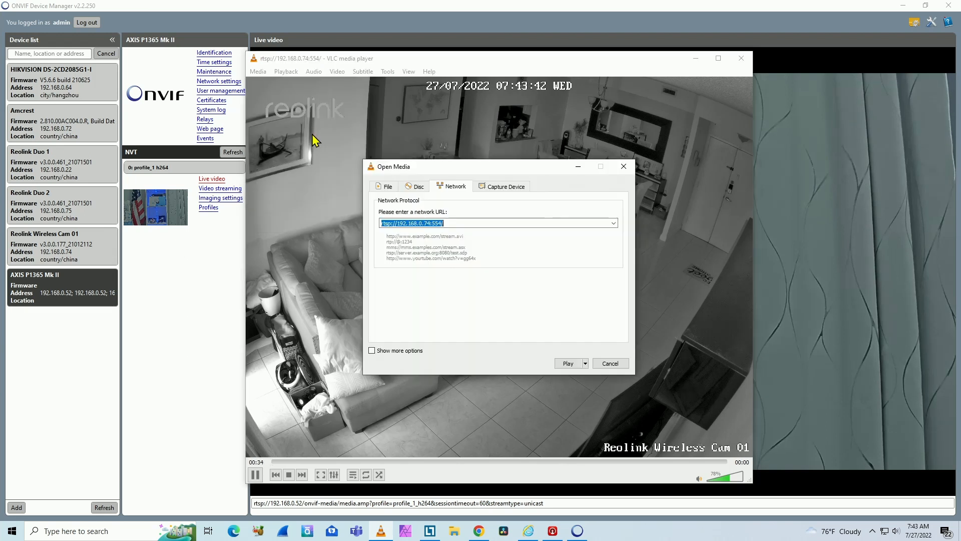
left_click(496, 222)
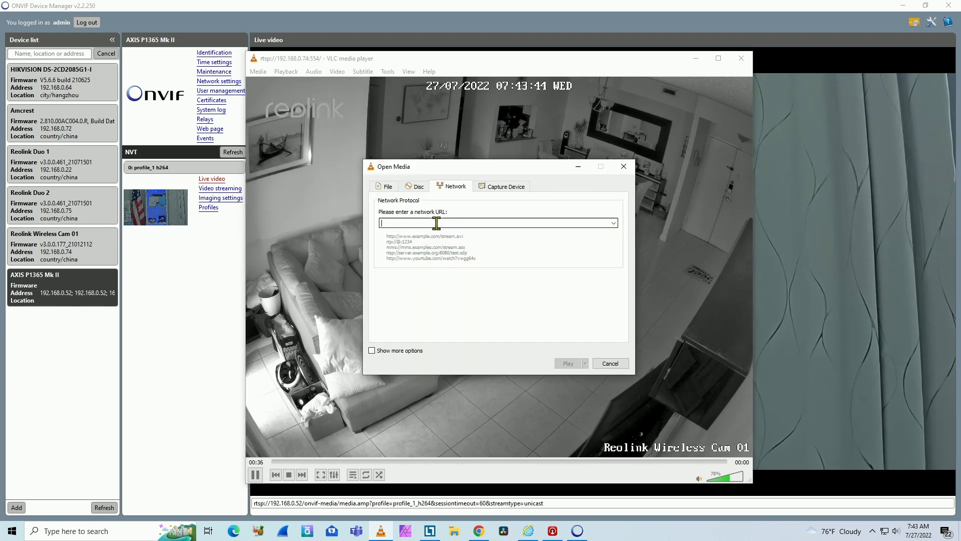
type("rtsp://192.168.0.52/onvif-media/media.amp?profile=profile_1_")
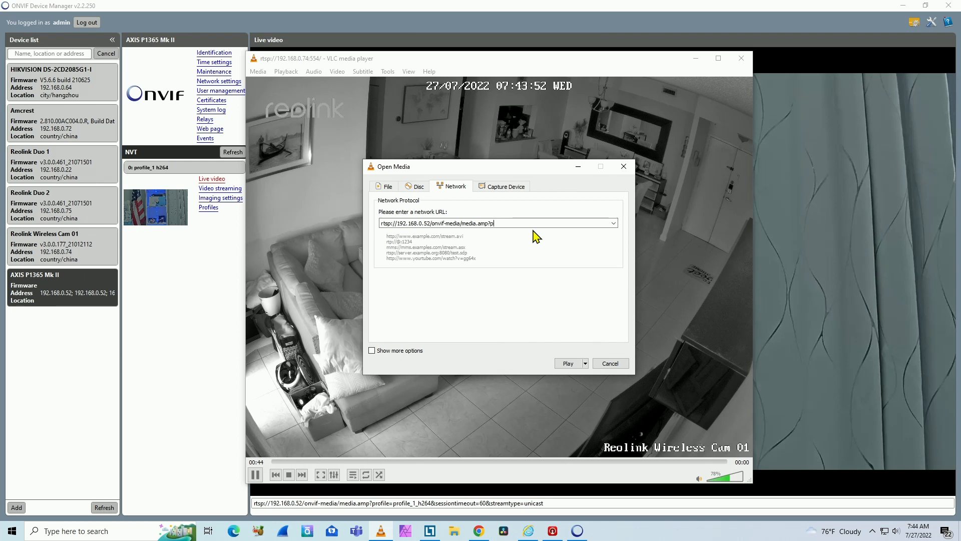
key("BackSpace")
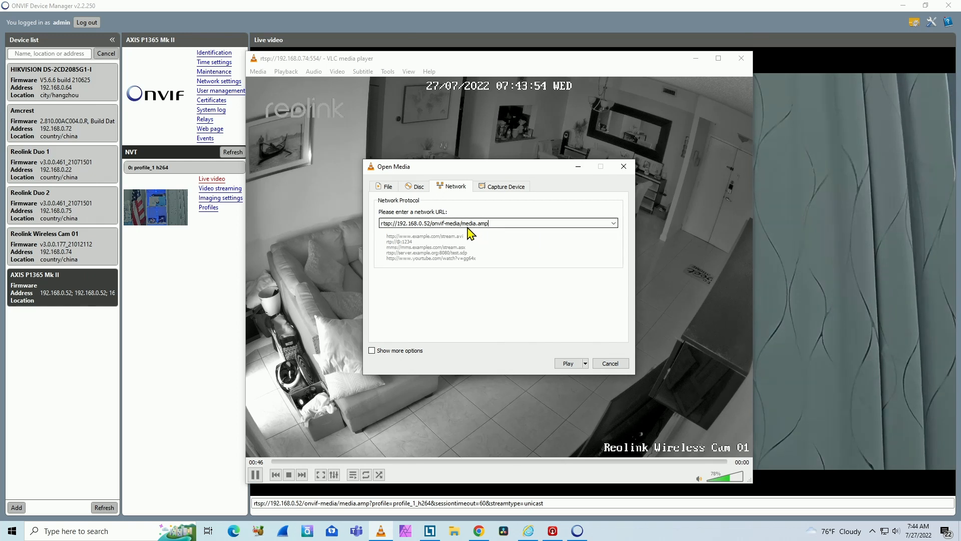
mouse_move(491, 239)
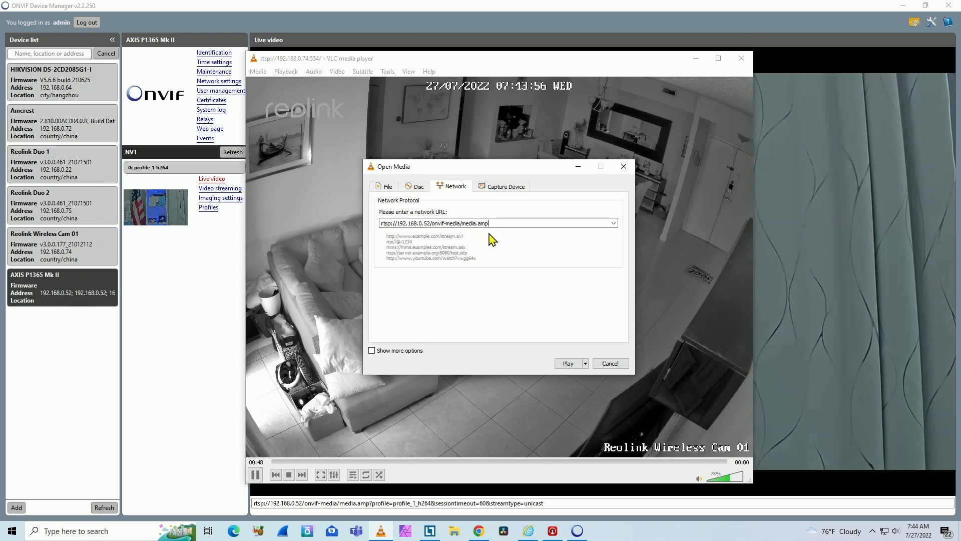
left_click(568, 363)
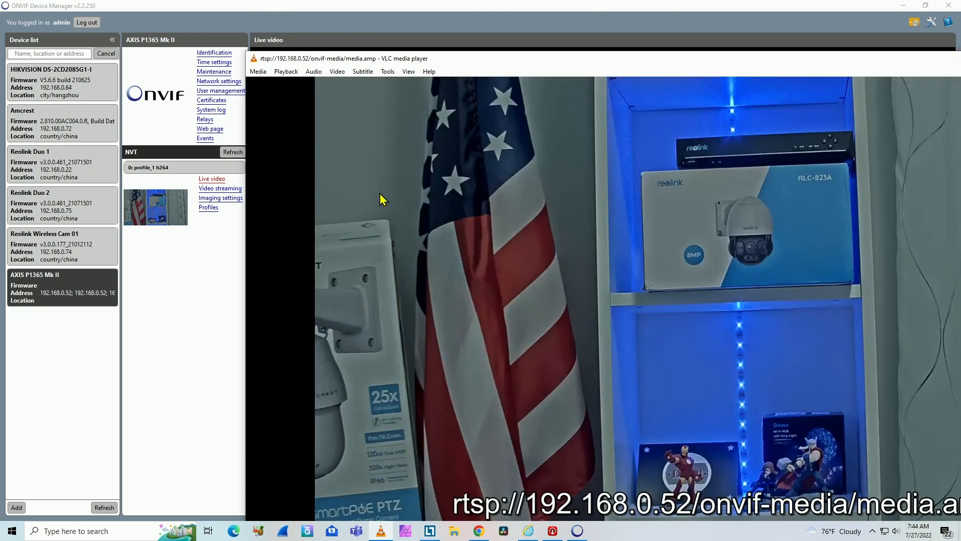